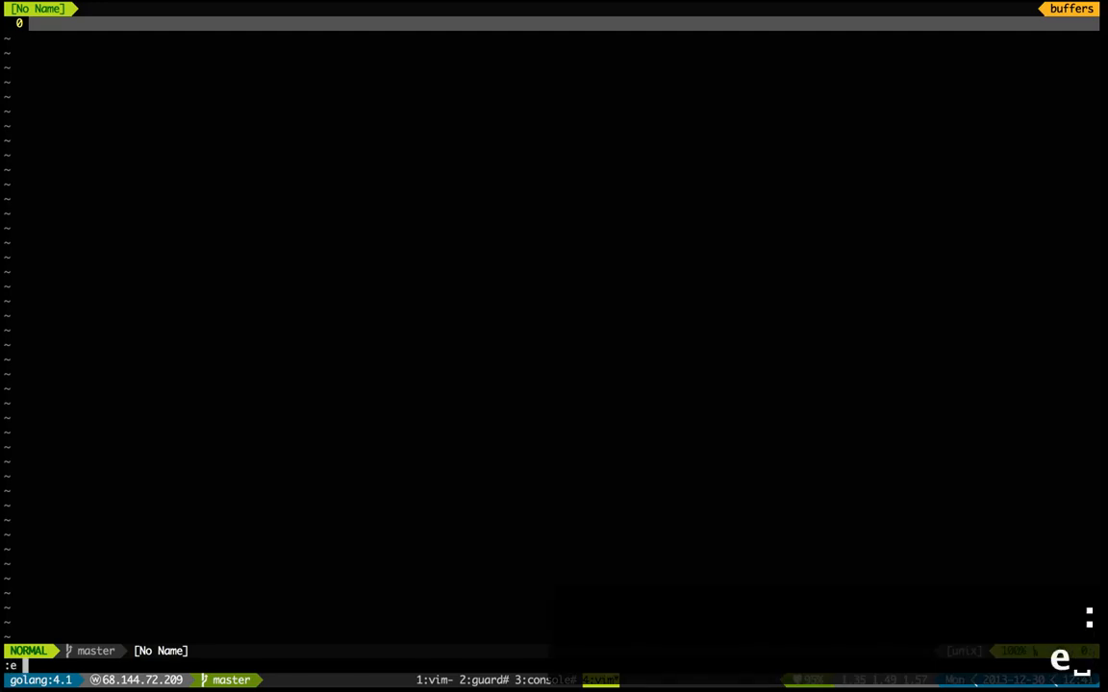
Filter the CtrlP file list to the project's sql/ directory.
{"action": "type", "text": "sql/"}
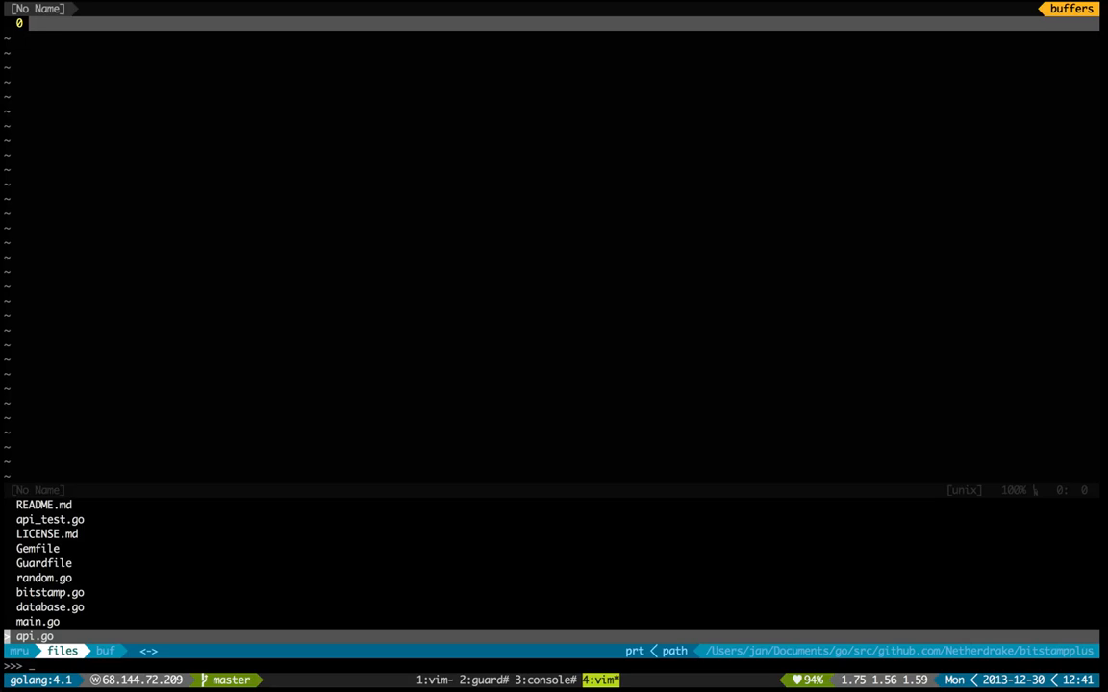
{"action": "type", "text": "sq"}
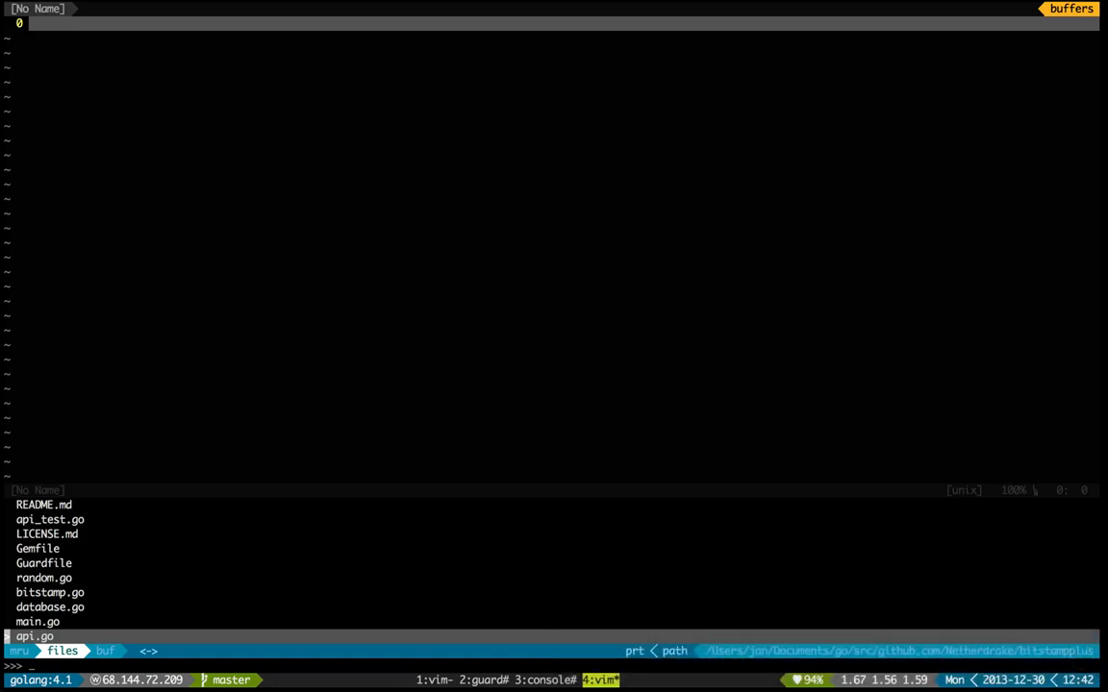
{"action": "type", "text": "ap"}
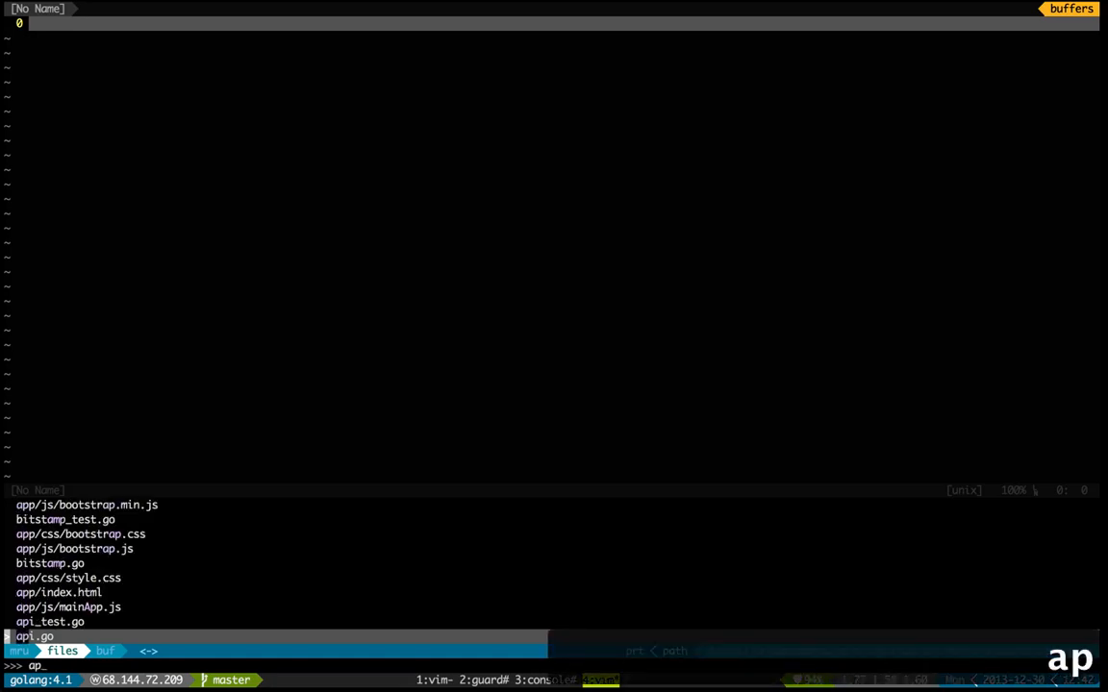
{"action": "type", "text": "p"}
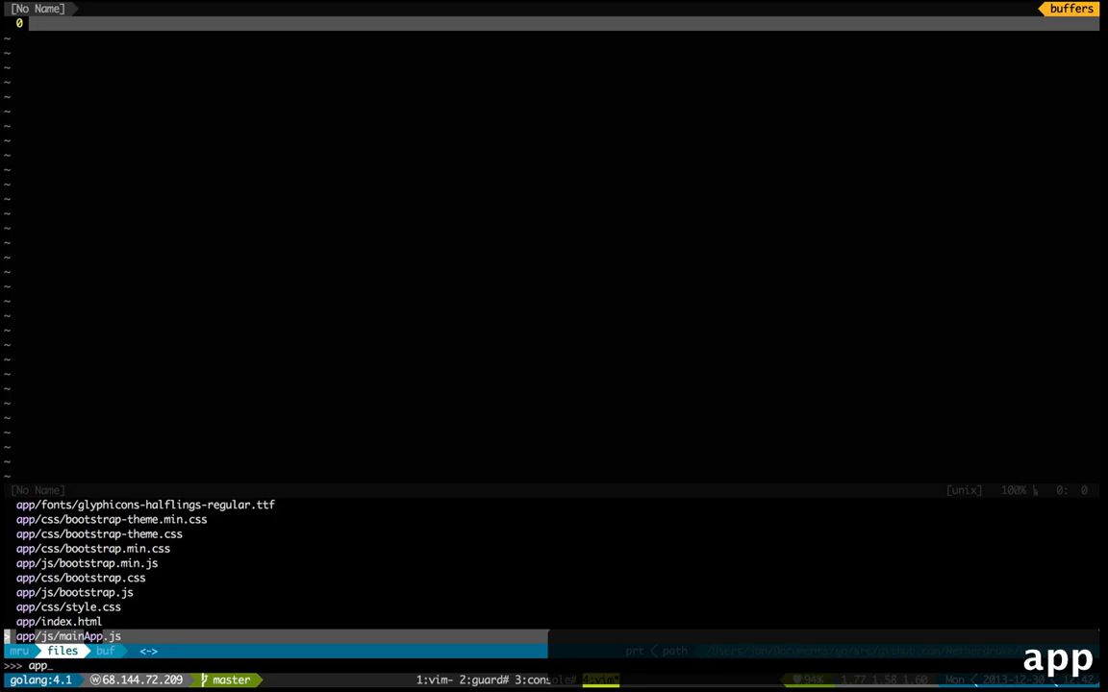
{"action": "type", "text": ".js"}
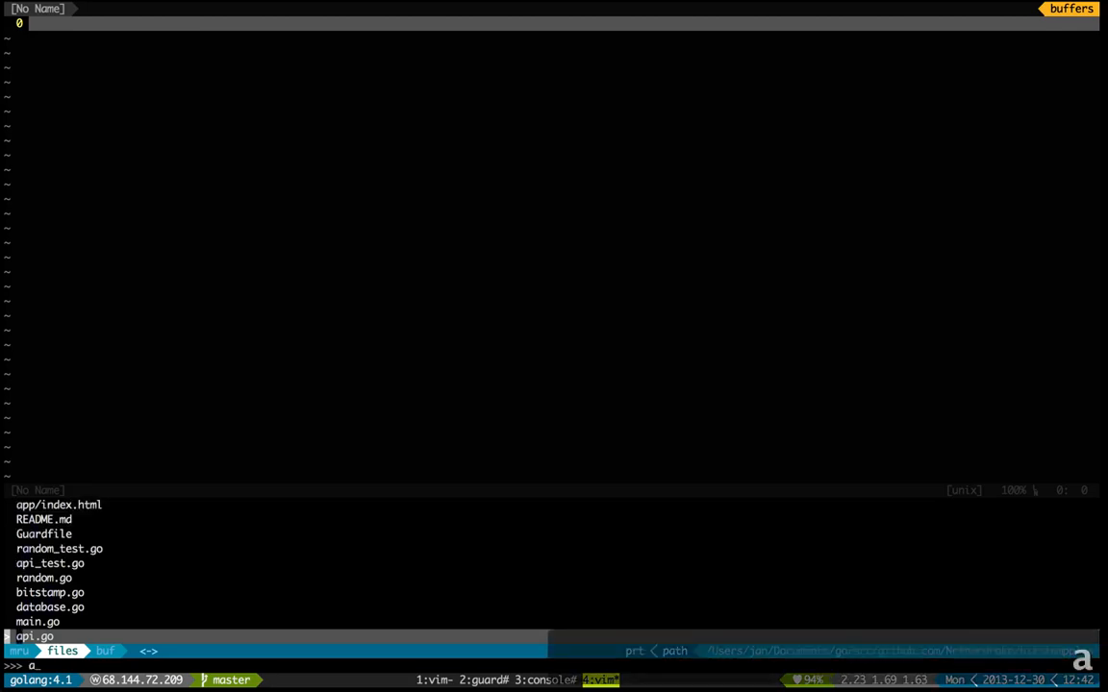
{"action": "type", "text": "j"}
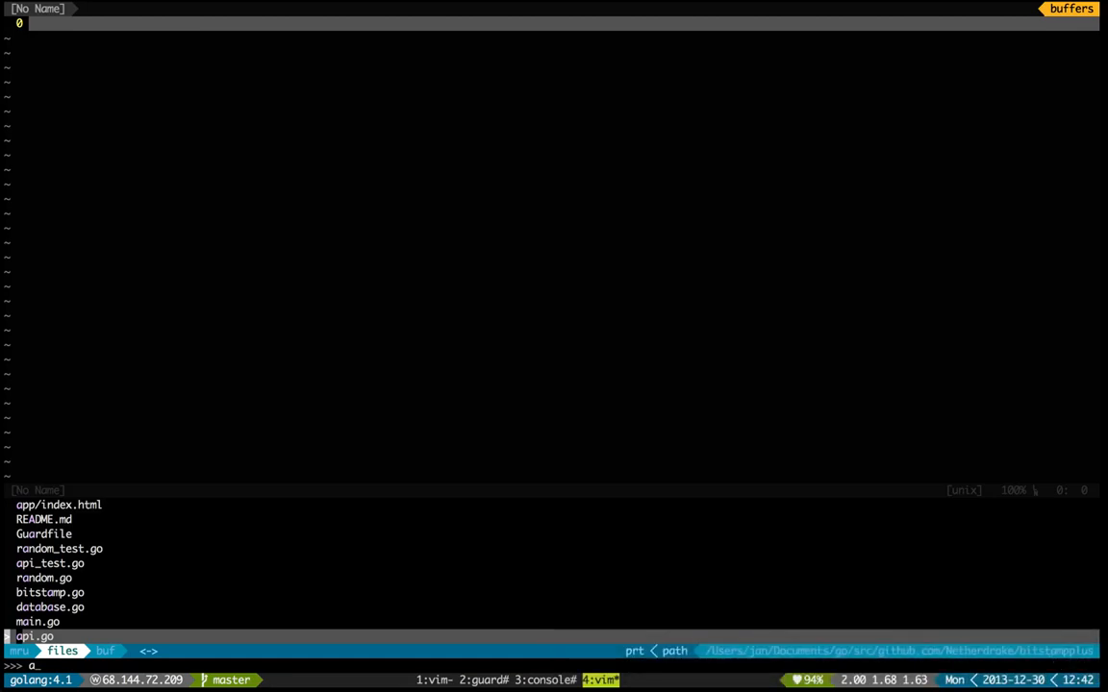
Open INSTALL.sql and mainApp.js in tabs, then database_test.go split beside database.go.
{"action": "type", "text": "p"}
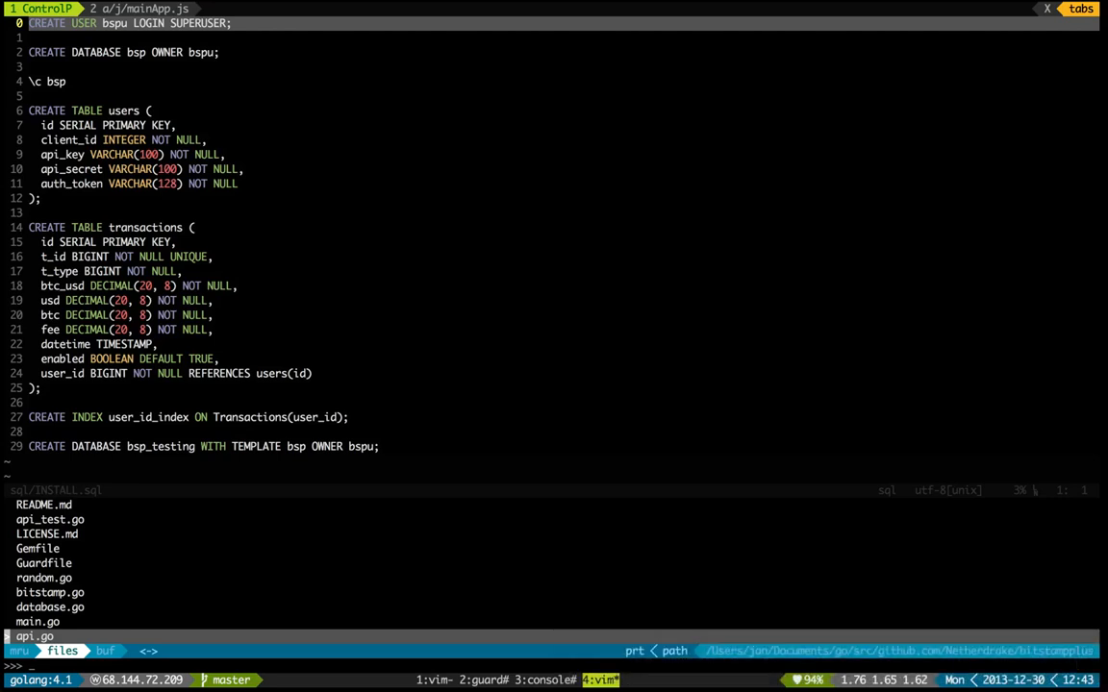
{"action": "type", "text": "dat"}
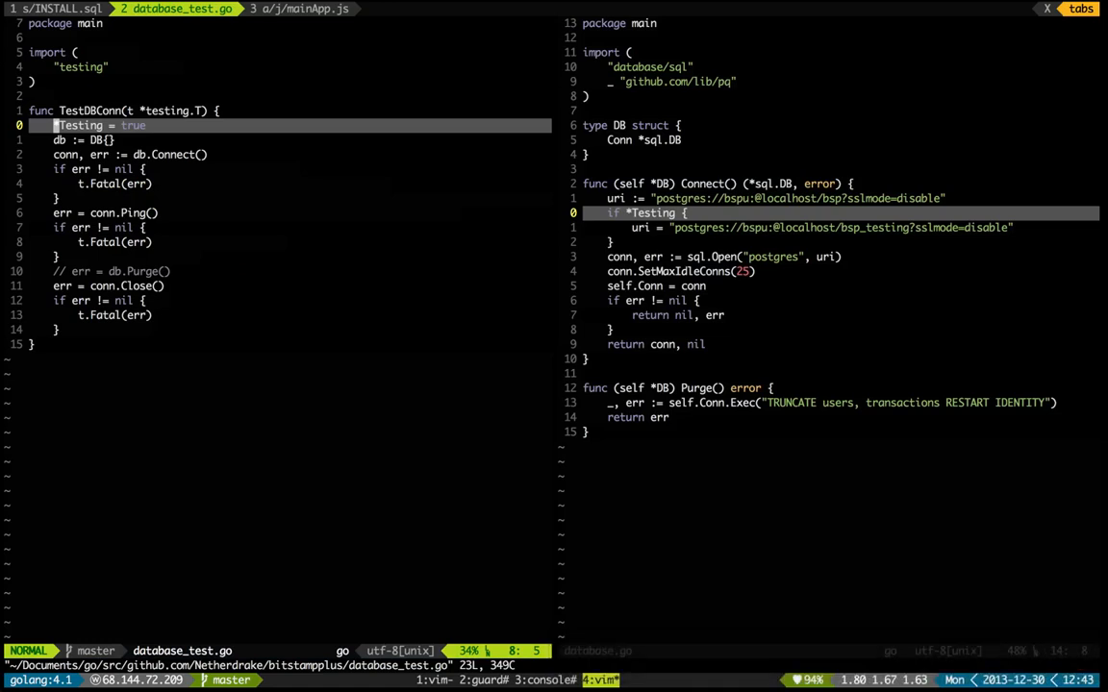
Quit all tabs with :qa and reopen ~/.vimrc at its Bundle section.
{"action": "type", "text": ":qa"}
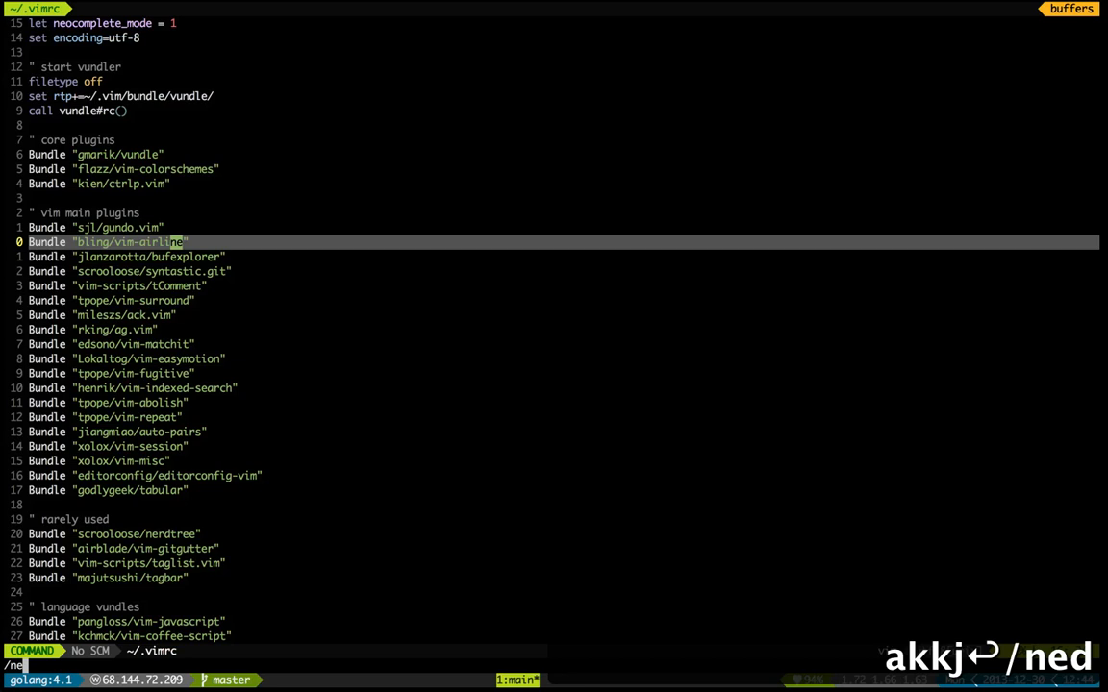
Find the nerdtree toggle mapping in .vimrc and toggle the NERDTree sidebar.
{"action": "type", "text": "rdtree/"}
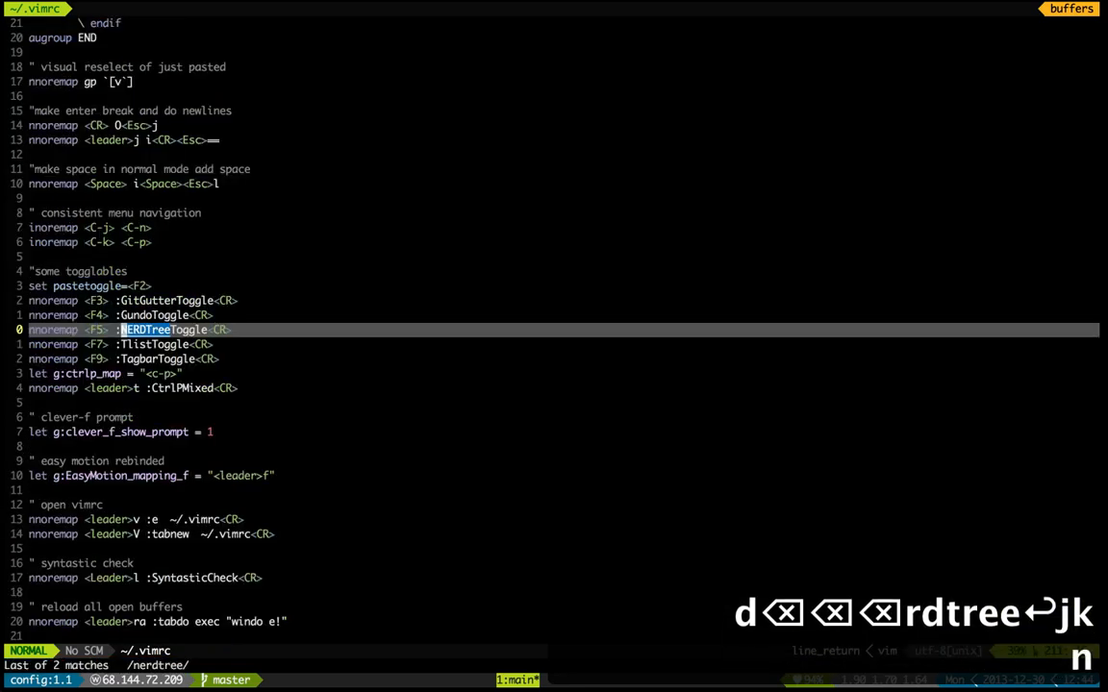
{"action": "key", "text": "V"}
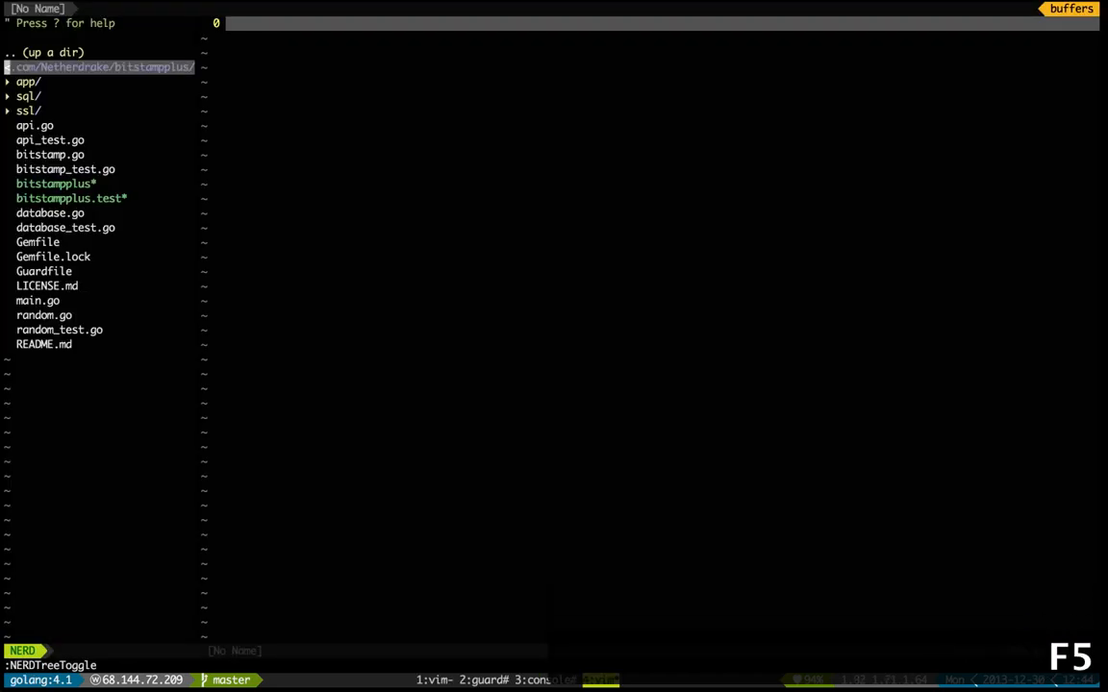
Expand sql, app, fonts and js in NERDTree, open bootstrap.min.js in a split, then :q back to .vimrc.
{"action": "left_click", "coordinate": [26, 96]}
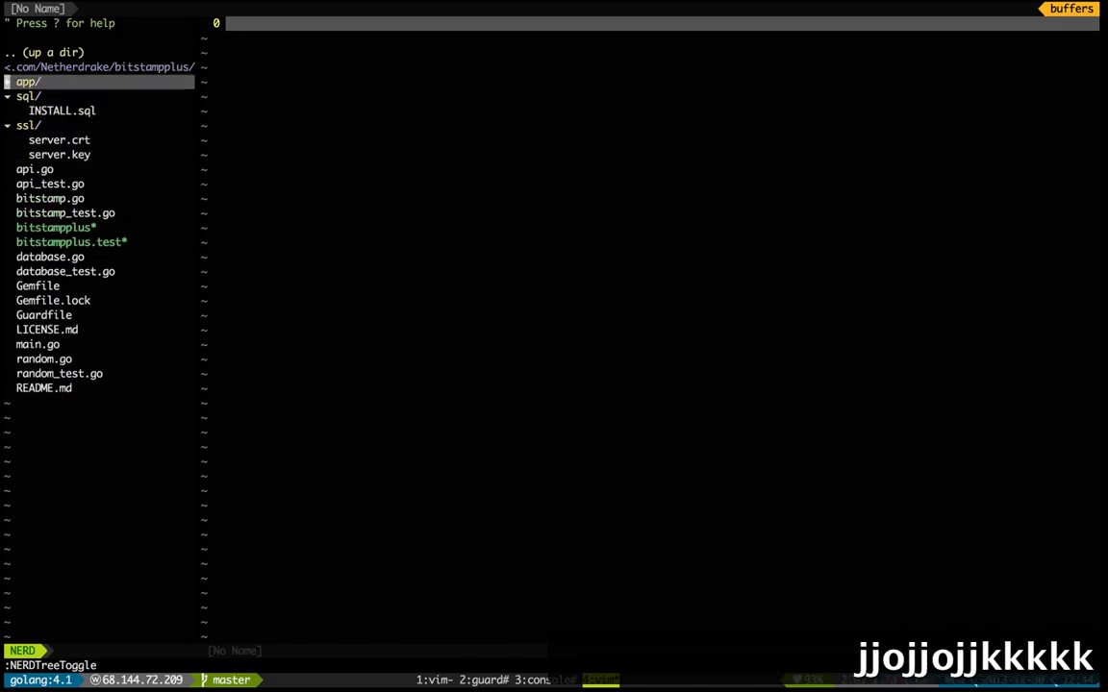
{"action": "left_click", "coordinate": [27, 81]}
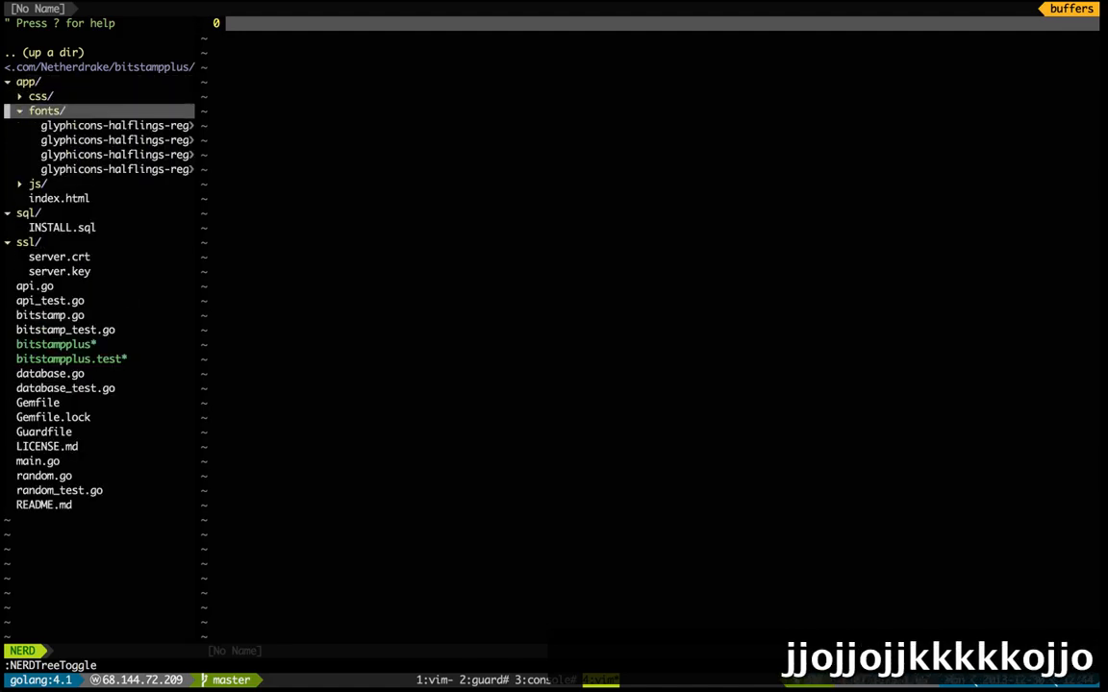
{"action": "left_click", "coordinate": [46, 110]}
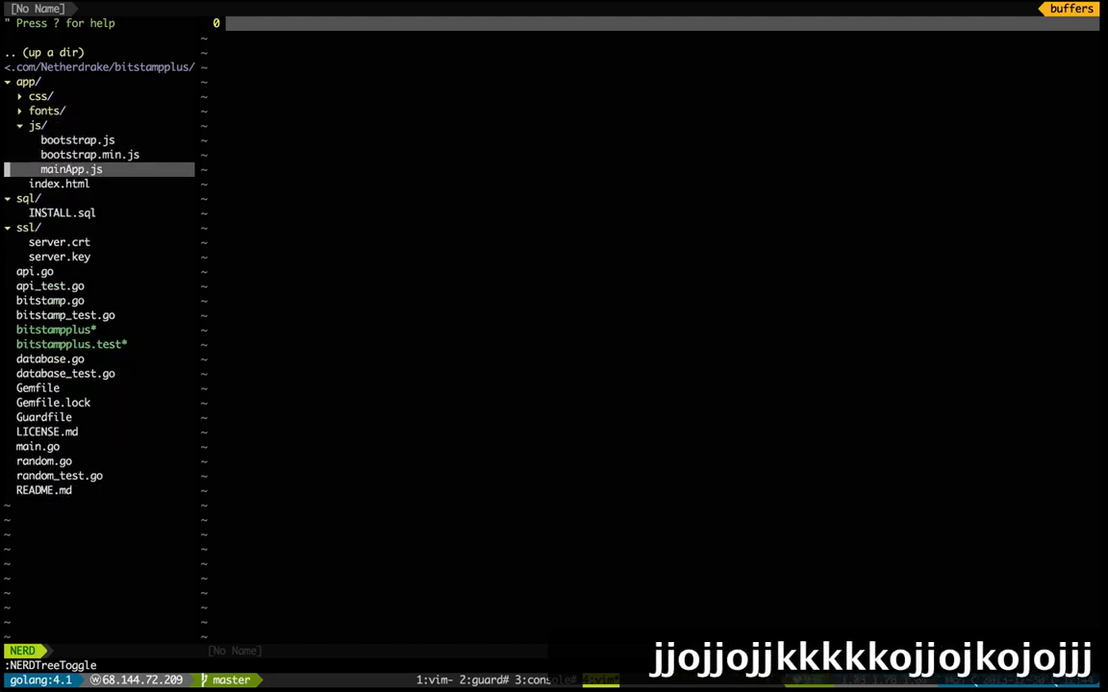
{"action": "left_click", "coordinate": [69, 169]}
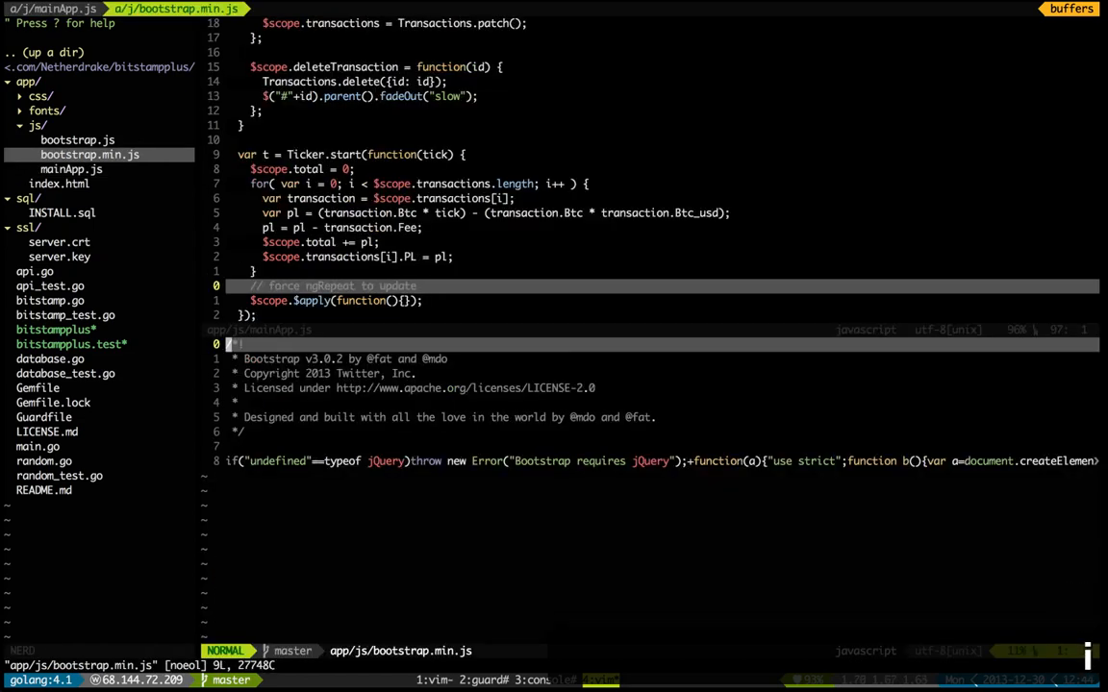
{"action": "type", "text": ":q"}
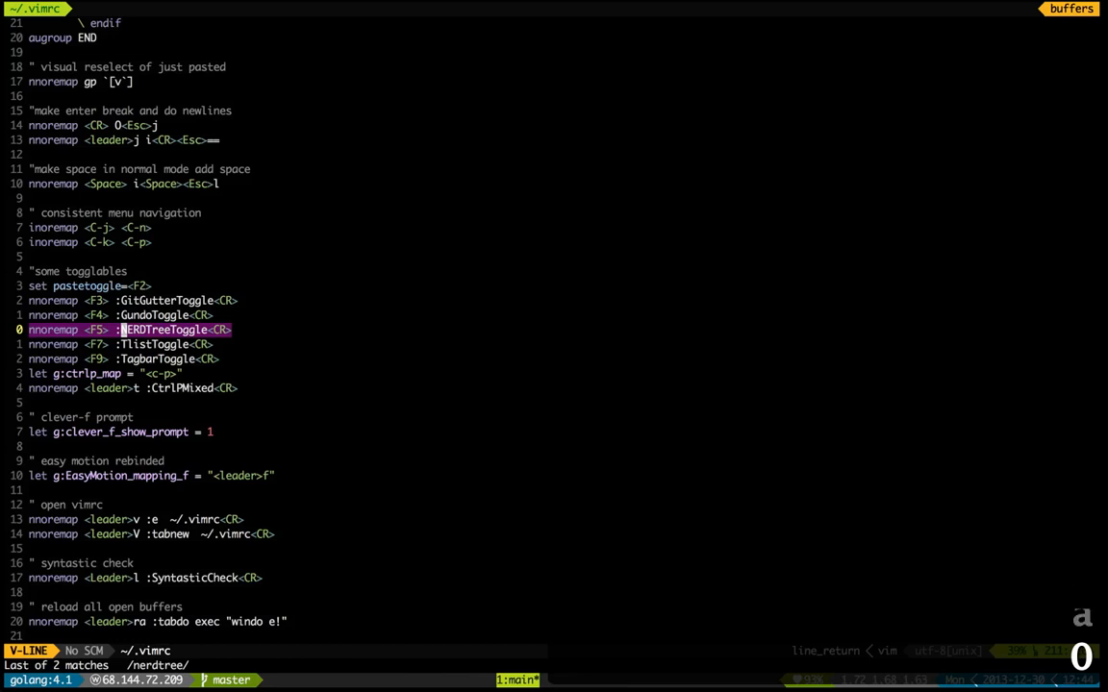
Locate the vim-vinegar Bundle line and move it after the golang bundles.
{"action": "key", "text": "Escape"}
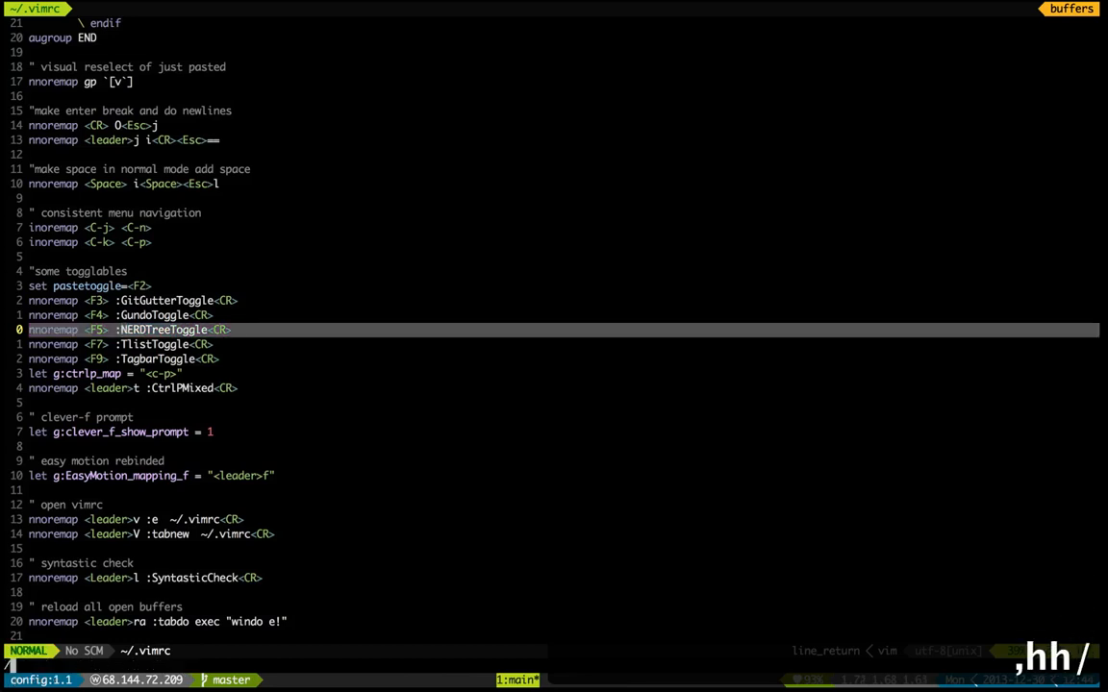
{"action": "type", "text": "/vinegar"}
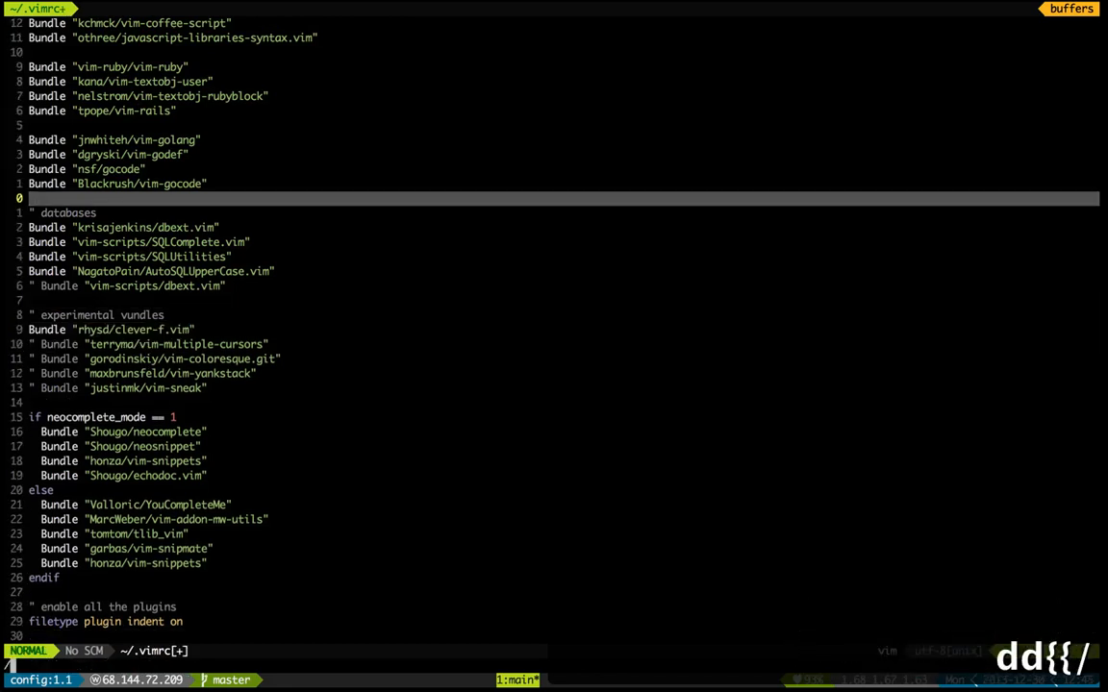
{"action": "type", "text": "/ned"}
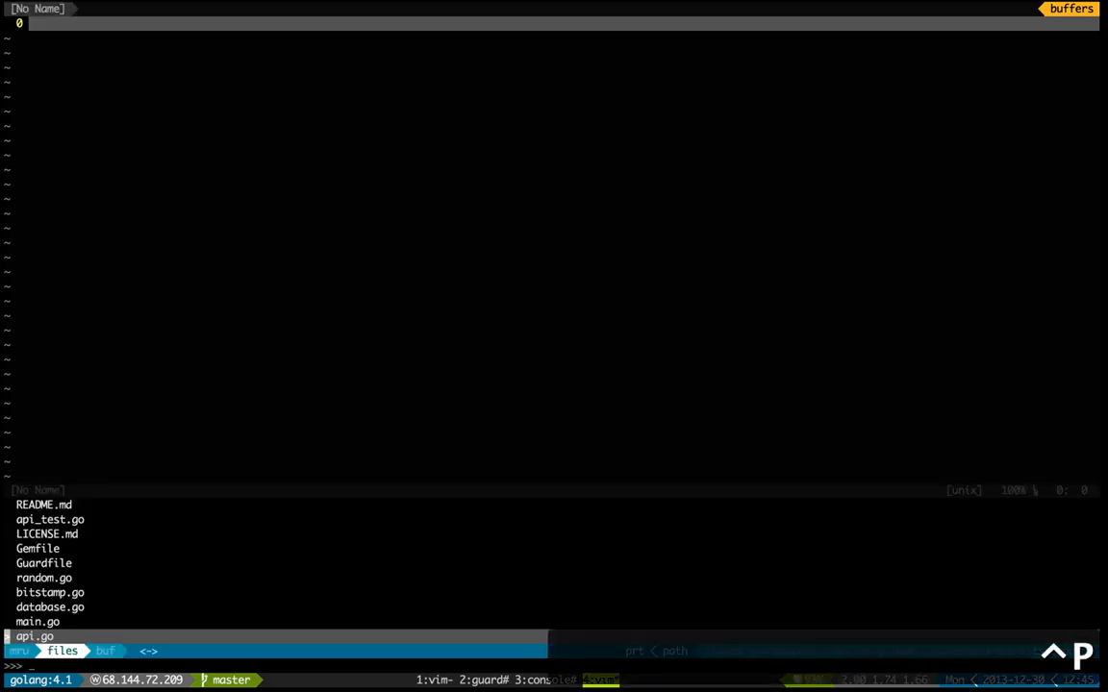
Narrow the CtrlP finder to the project's .js files.
{"action": "type", "text": ".js"}
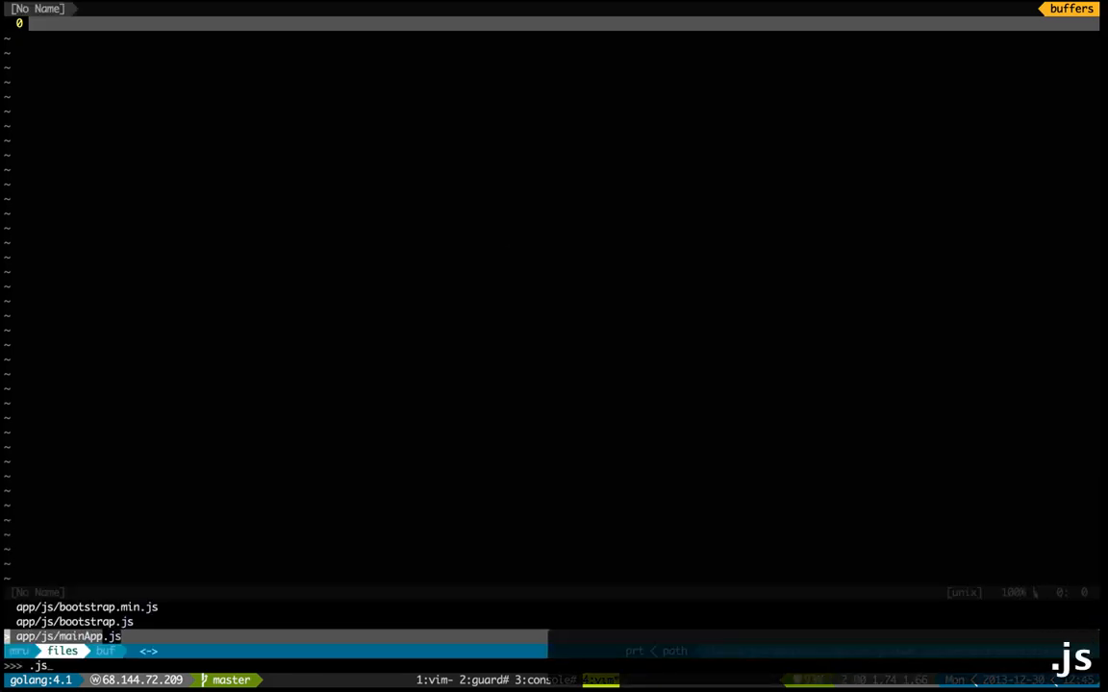